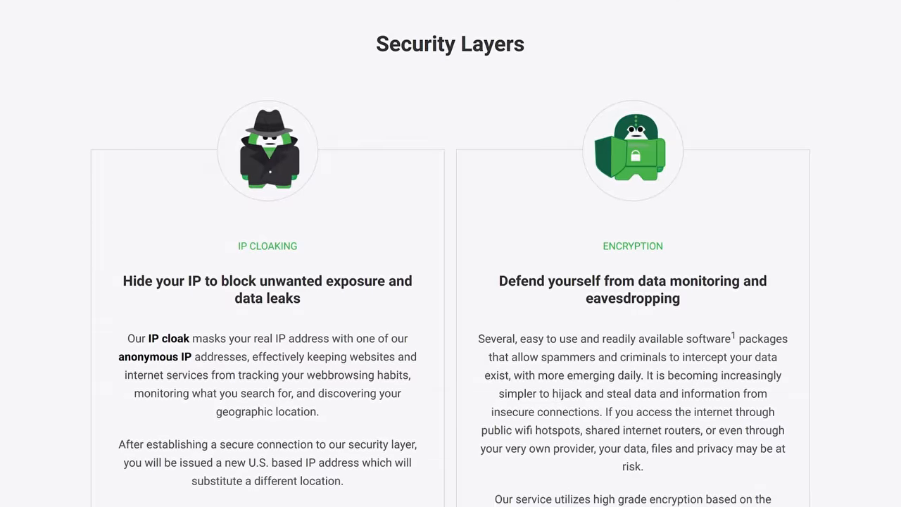
scroll("up", 3)
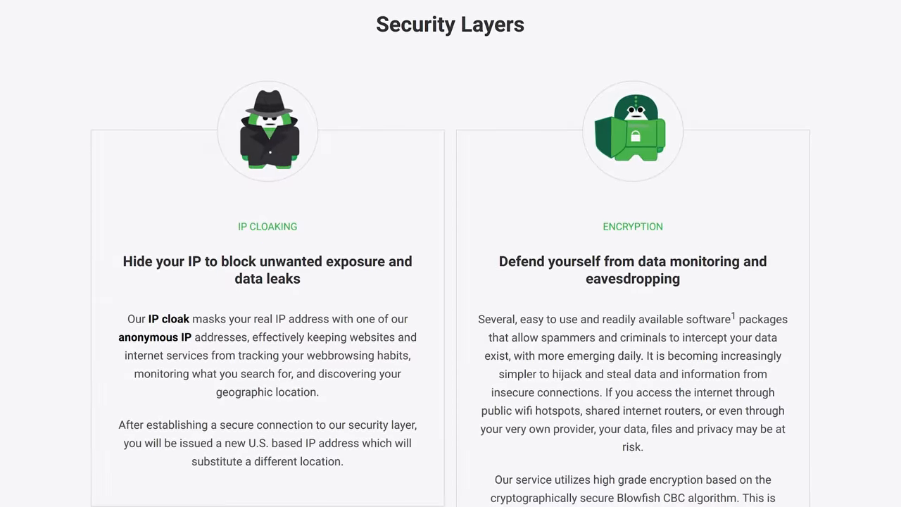
scroll("down", 3)
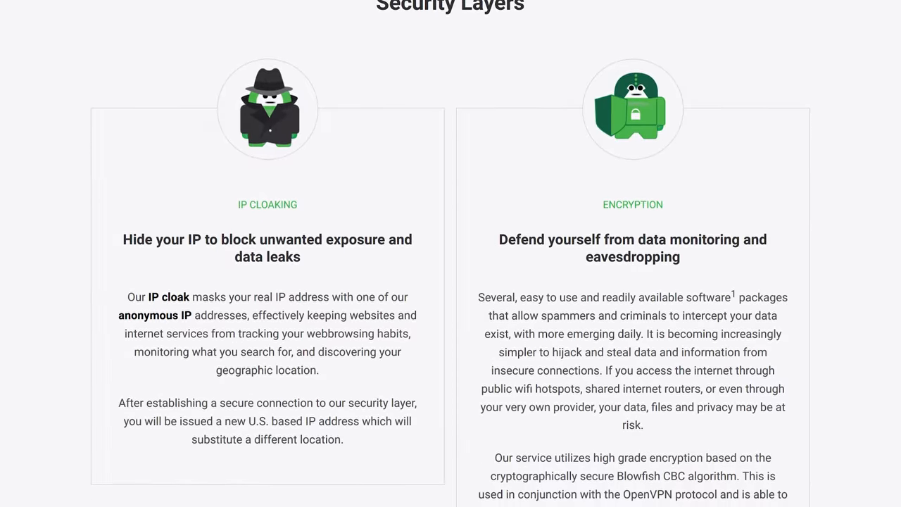
scroll("down", 3)
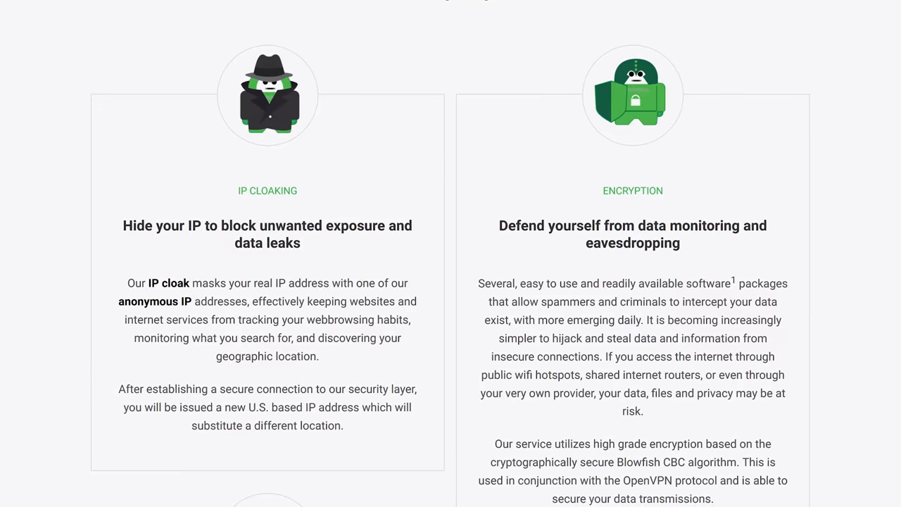
scroll("up", 3)
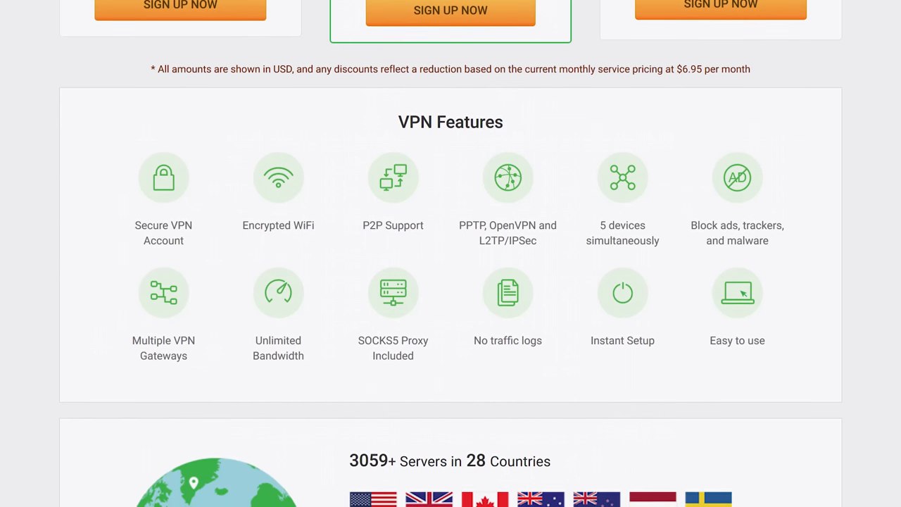
scroll("up", 3)
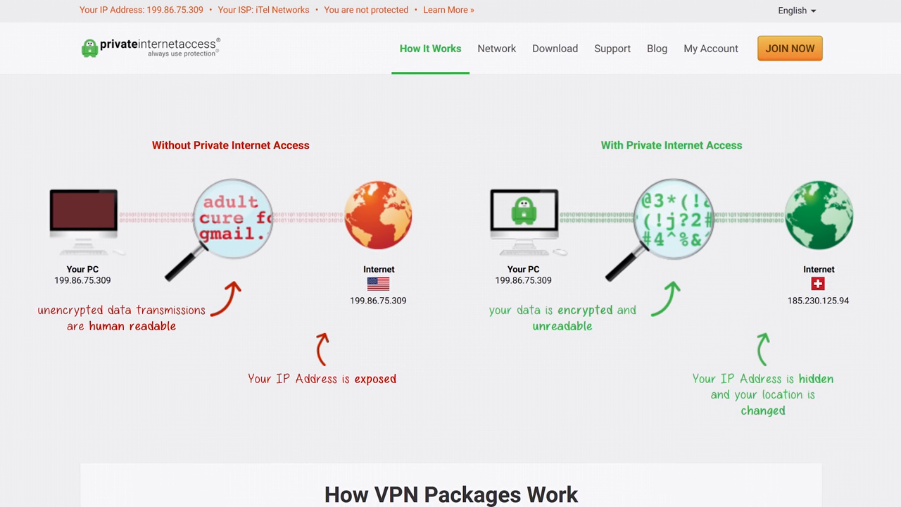
scroll("down", 3)
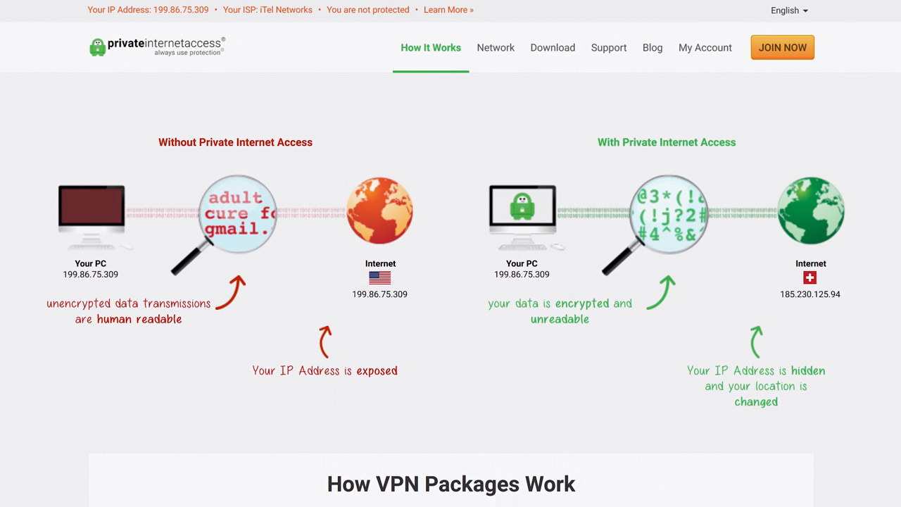
scroll("down", 3)
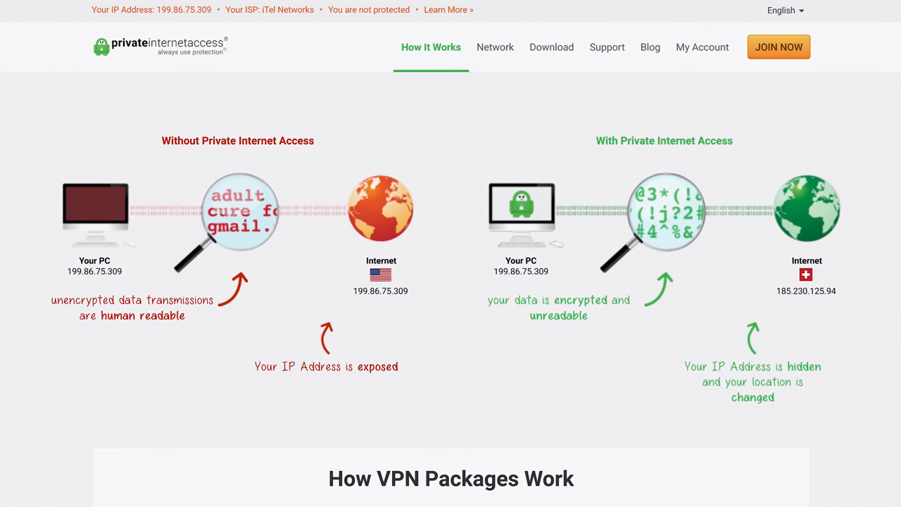
scroll("down", 3)
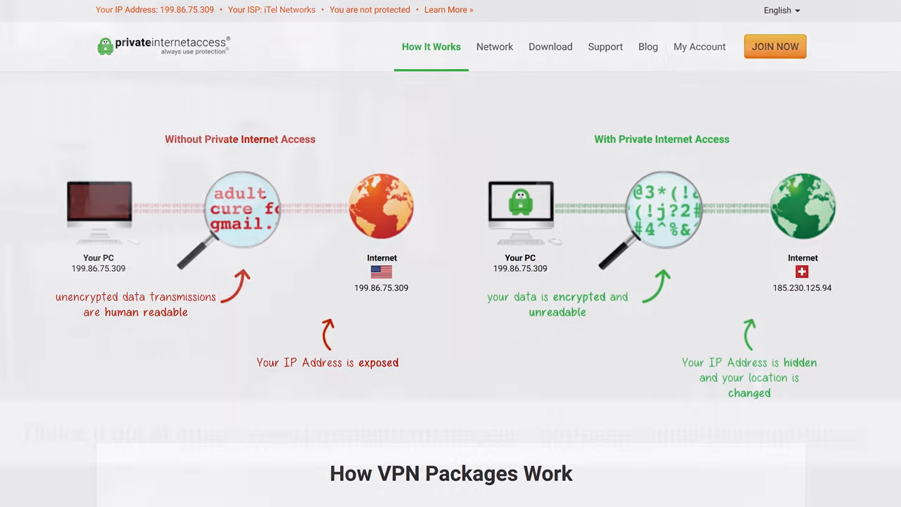